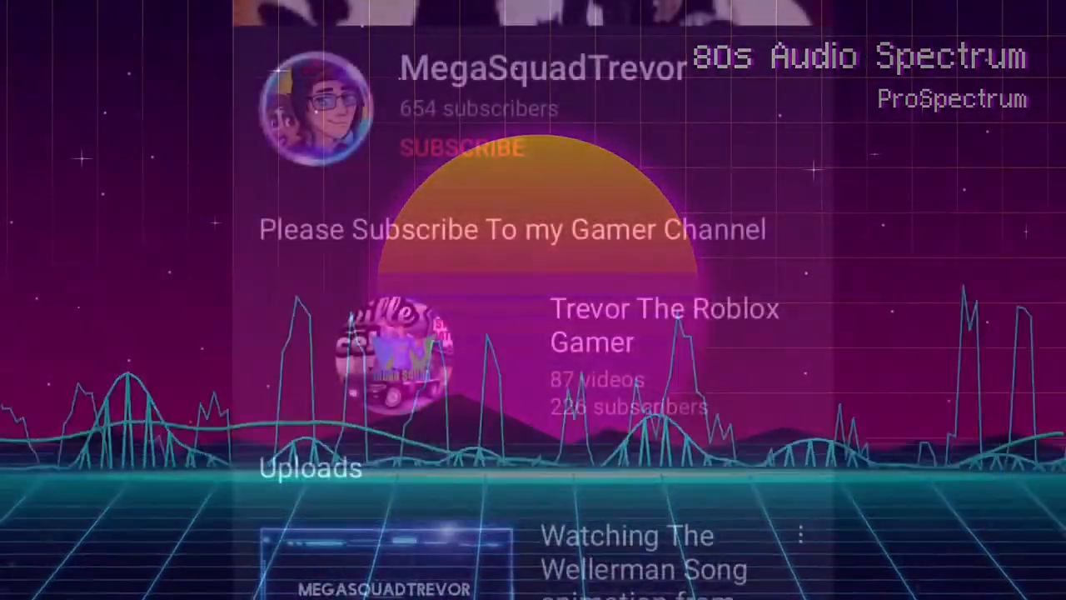
Subscribe to the MegaSquadTrevor channel so its notification options appear.
click(792, 68)
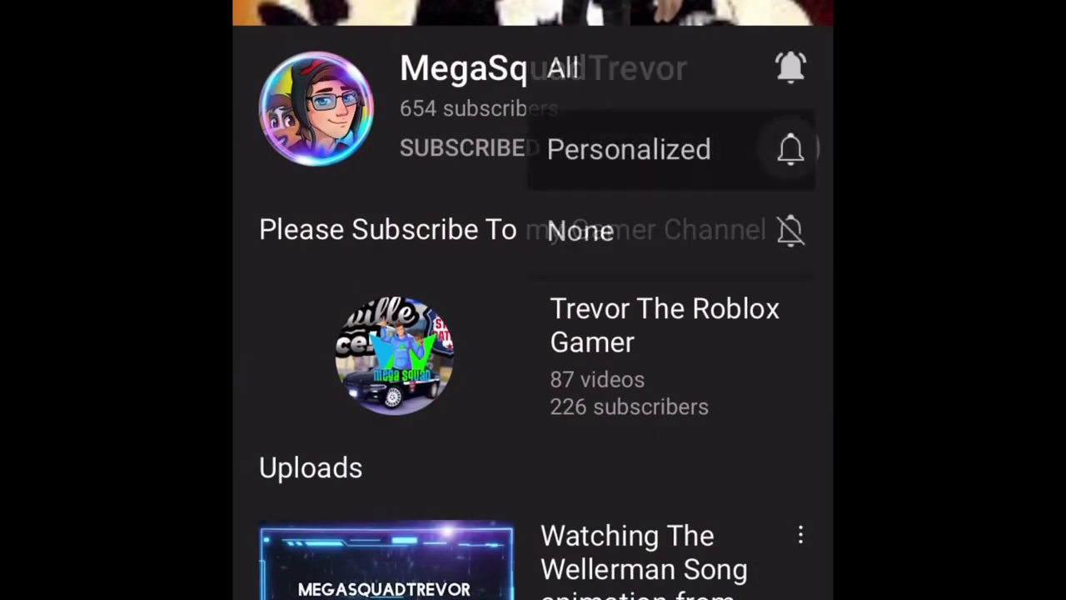